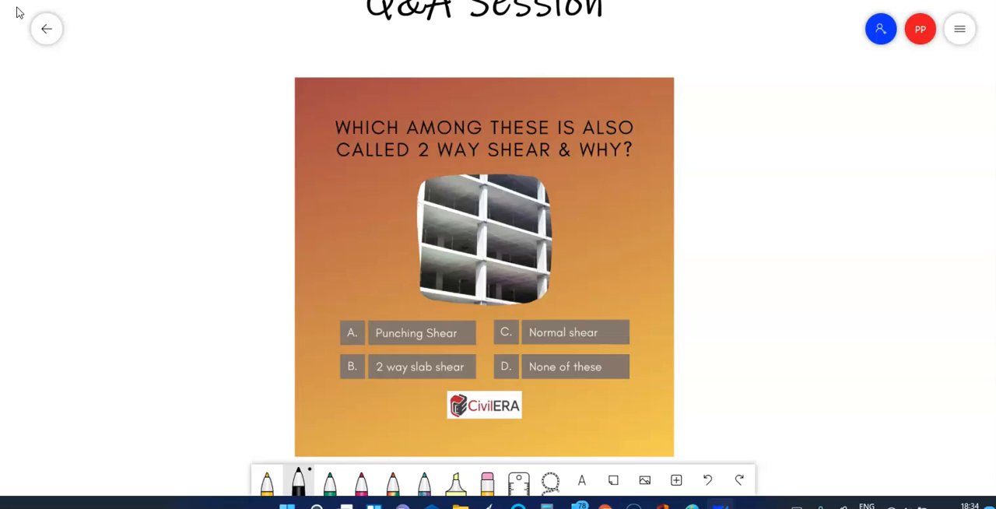
- Circle WHY and answer A, then sketch a square slab with inner column, dashed perimeter and outward arrows
drag(342, 319, 358, 346)
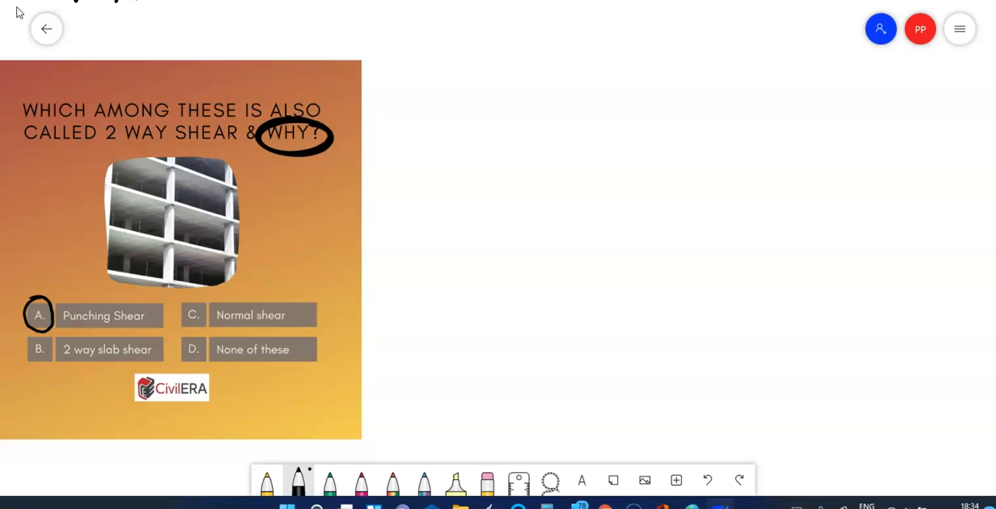
drag(537, 162, 552, 277)
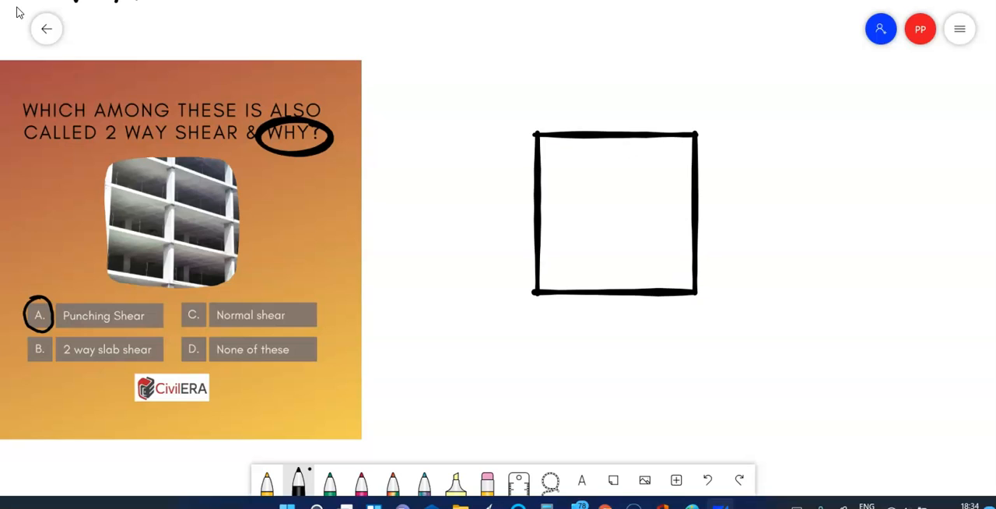
drag(595, 205, 638, 230)
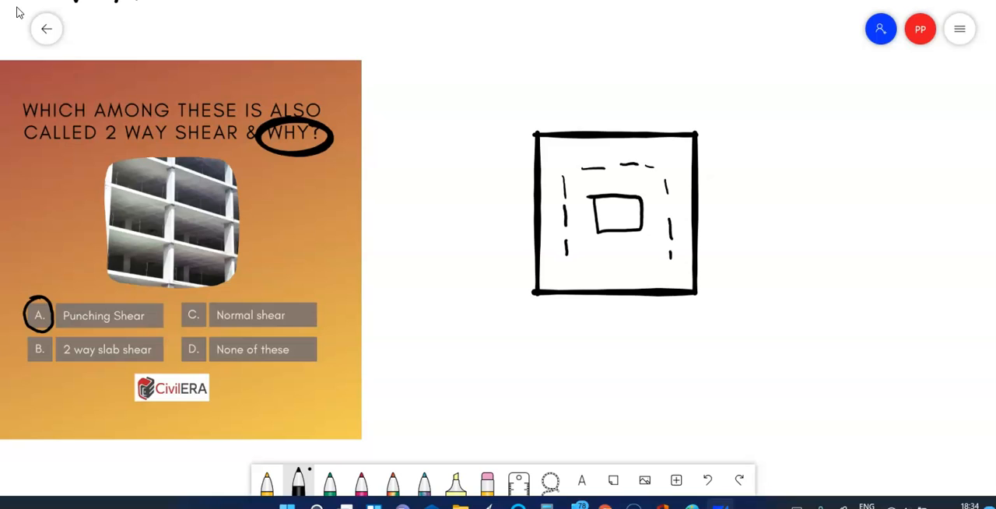
drag(619, 226, 621, 261)
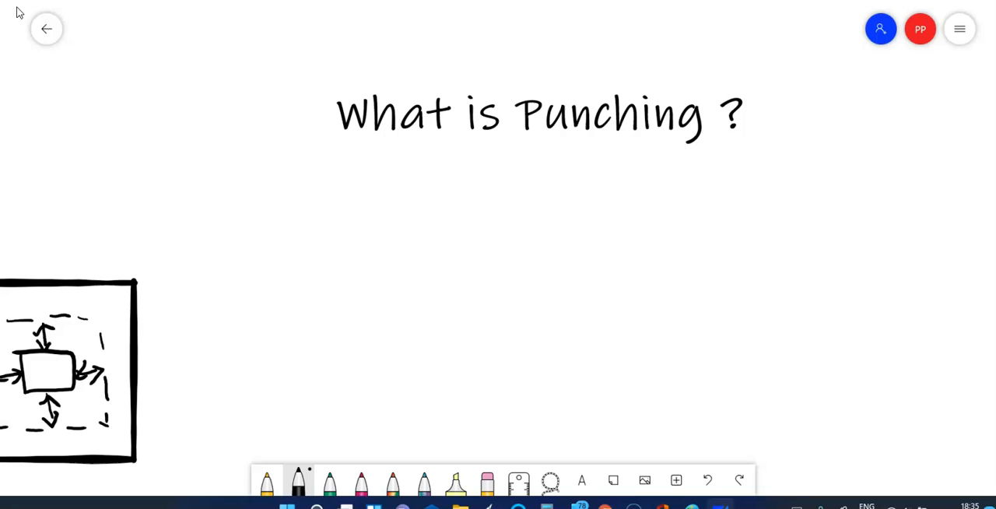
- Draw a thin slab line with a vertical column, and a plan rectangle with a dot at its centre
drag(355, 227, 480, 225)
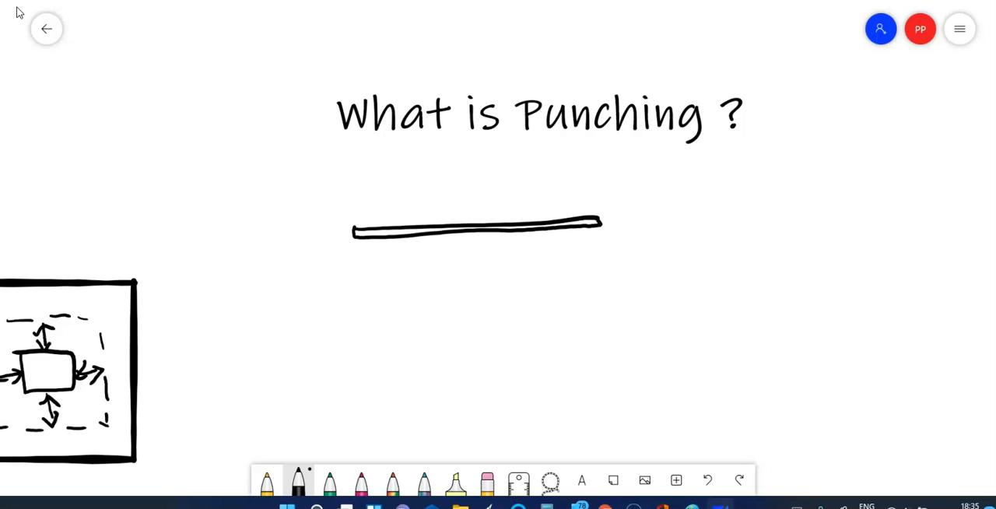
drag(480, 163, 481, 202)
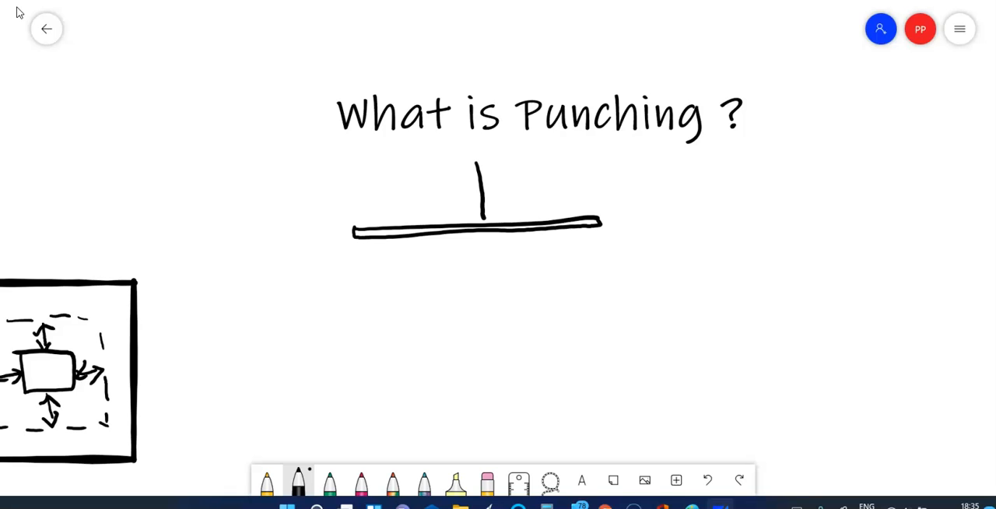
drag(423, 293, 579, 372)
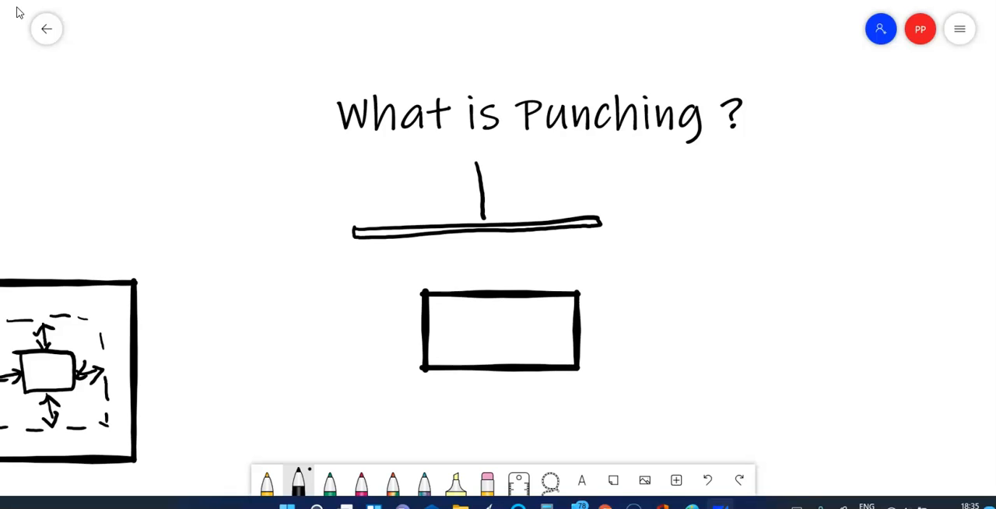
click(498, 333)
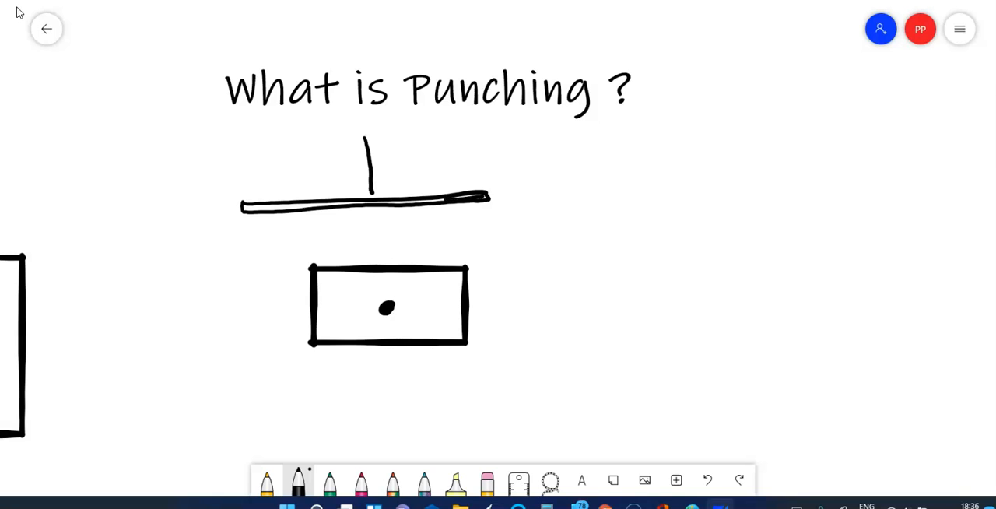
- Draw a thicker slab with a column, a thin slab with two columns, and tick the first sketch
drag(632, 182, 817, 179)
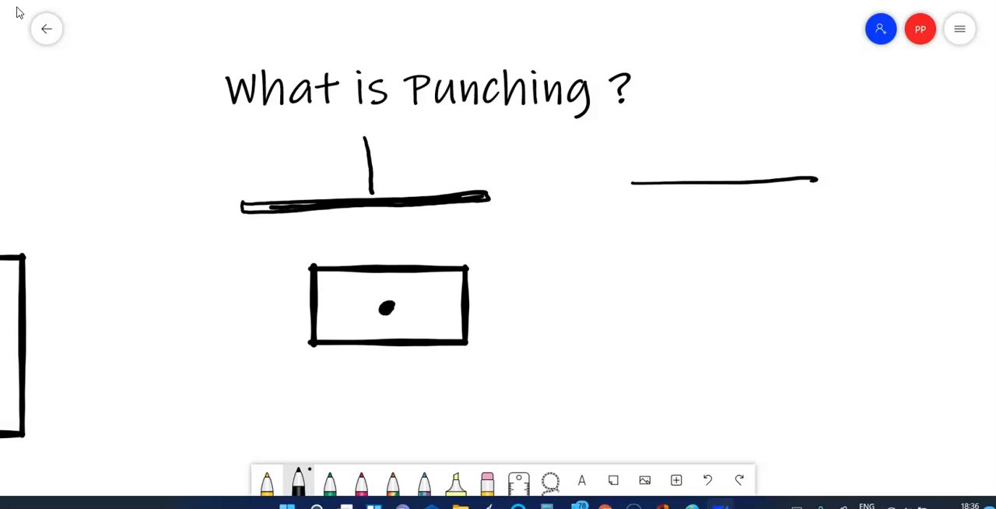
drag(630, 181, 817, 218)
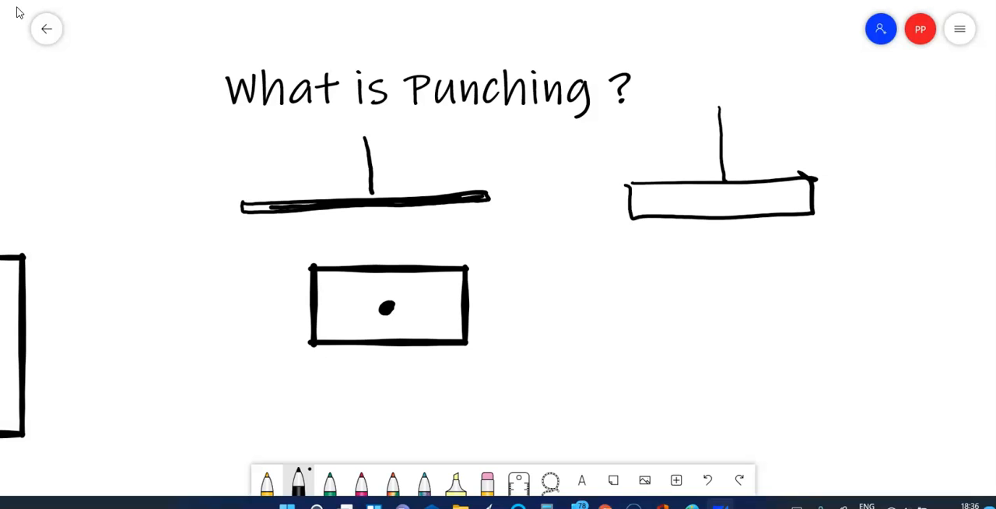
drag(430, 174, 476, 152)
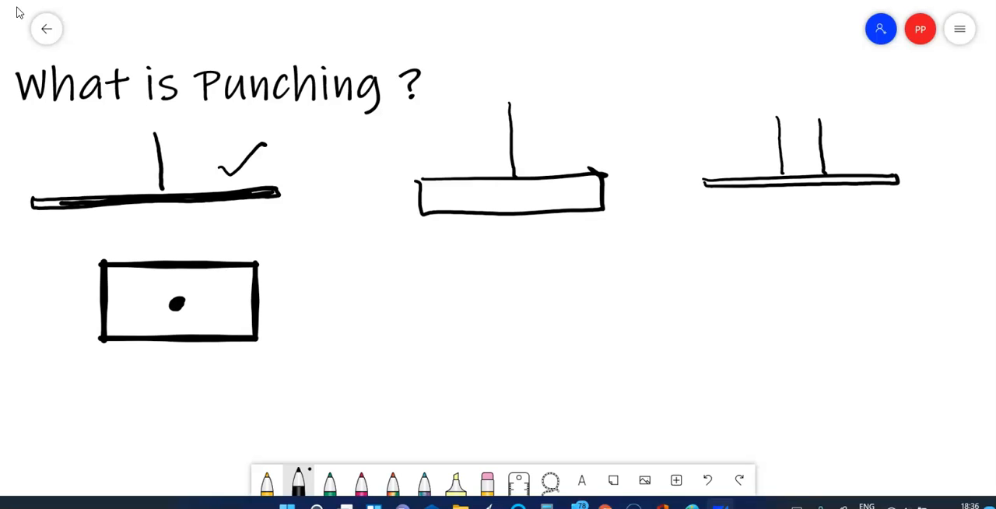
drag(735, 247, 732, 319)
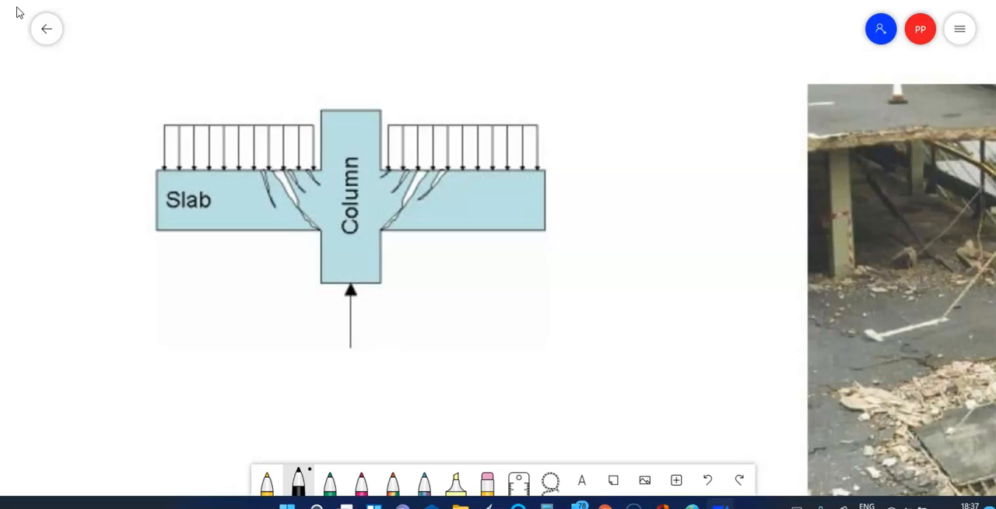
- Draw dimension marks above the slab on the left and right sides of the column
drag(249, 78, 258, 112)
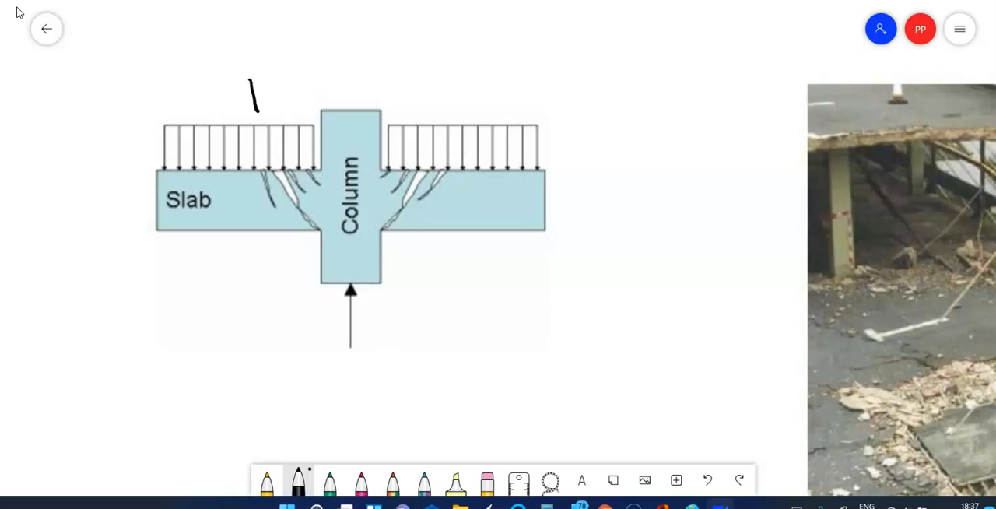
drag(246, 100, 319, 93)
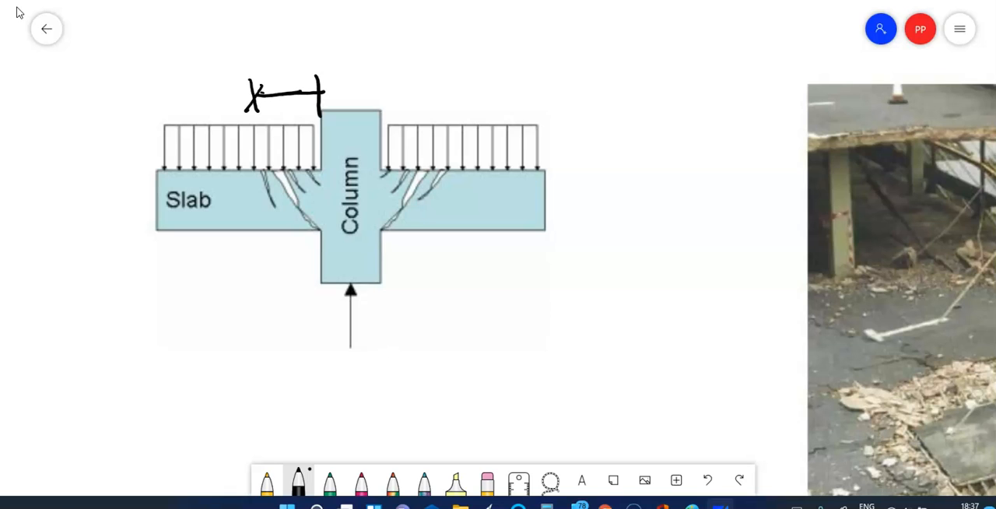
drag(377, 85, 452, 85)
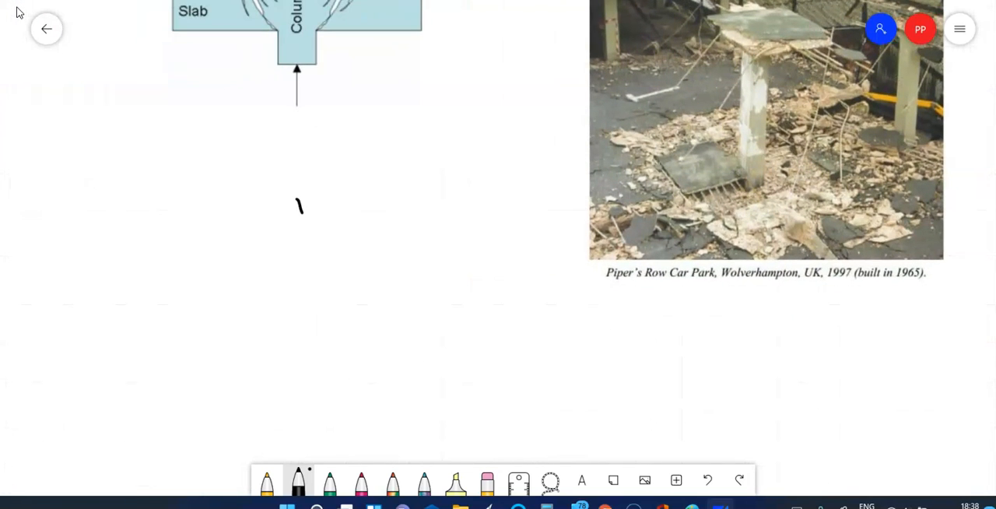
- Draw a slab plan rectangle with an inner zone and column, and hatch the zone around the column
drag(303, 175, 474, 284)
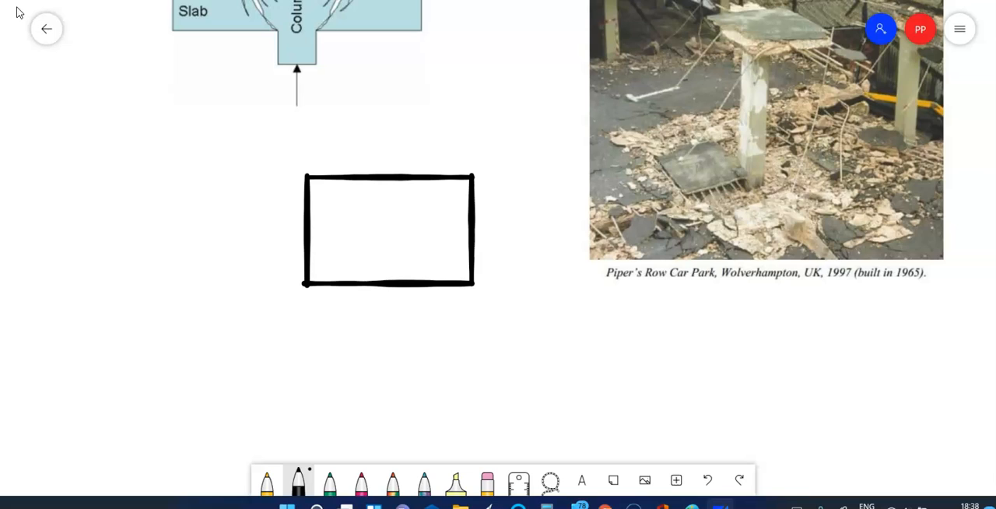
drag(358, 210, 421, 249)
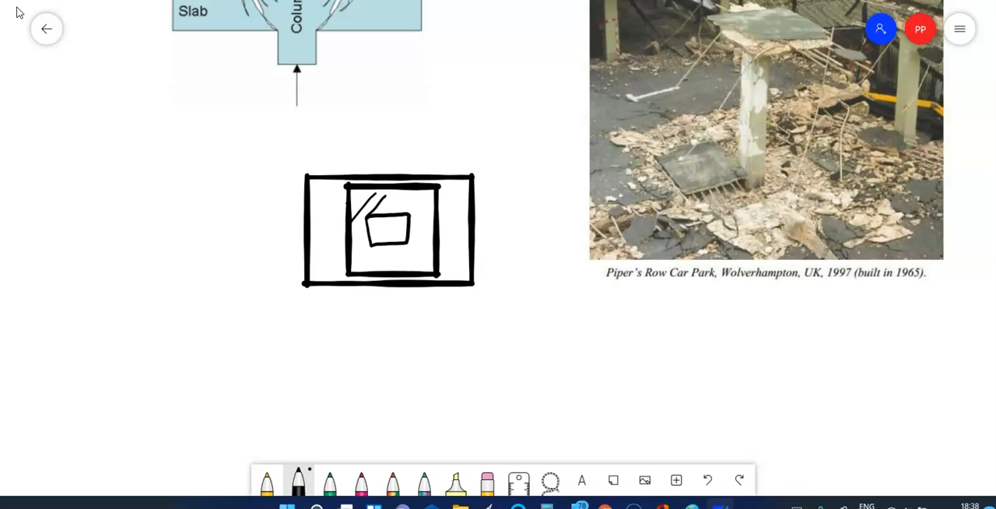
drag(361, 199, 424, 249)
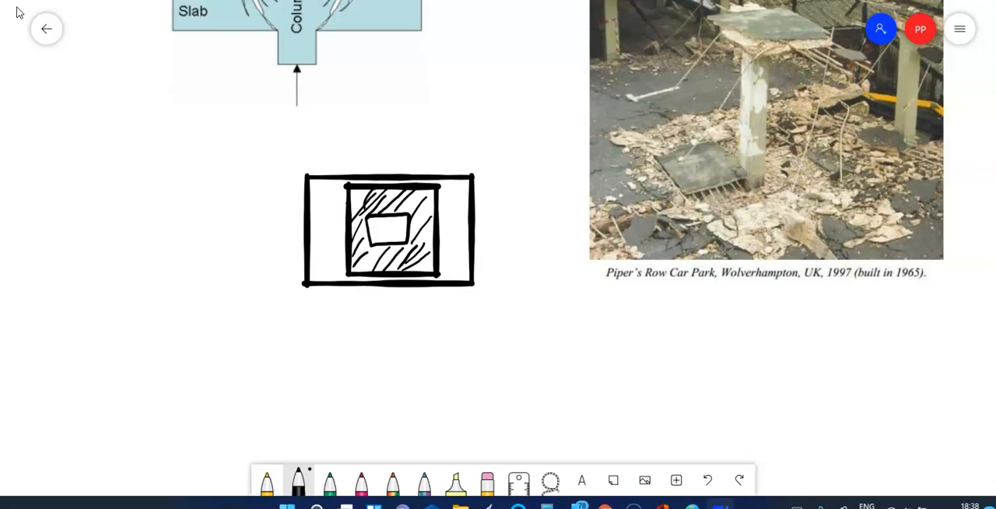
- Draw a second square slab plan with an irregular failure outline around the column
scroll(down, 3)
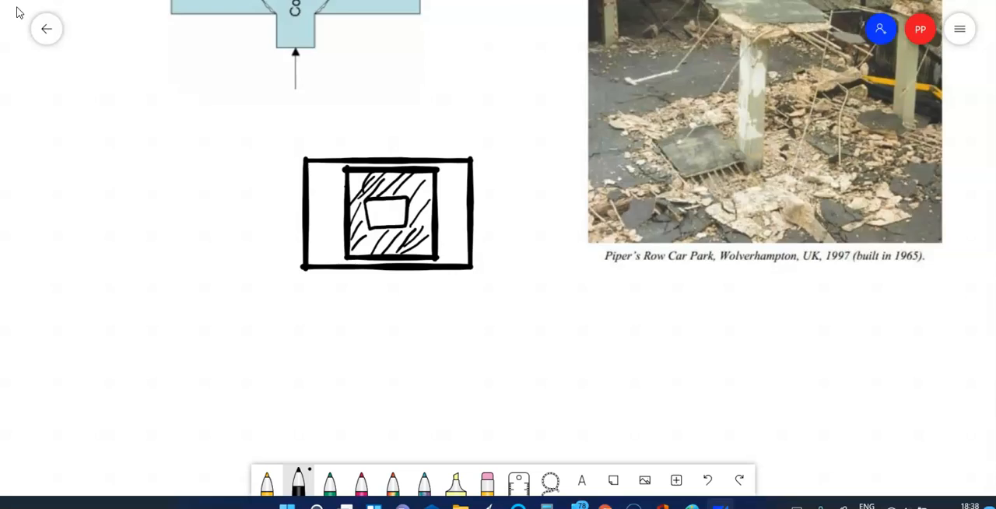
scroll(down, 3)
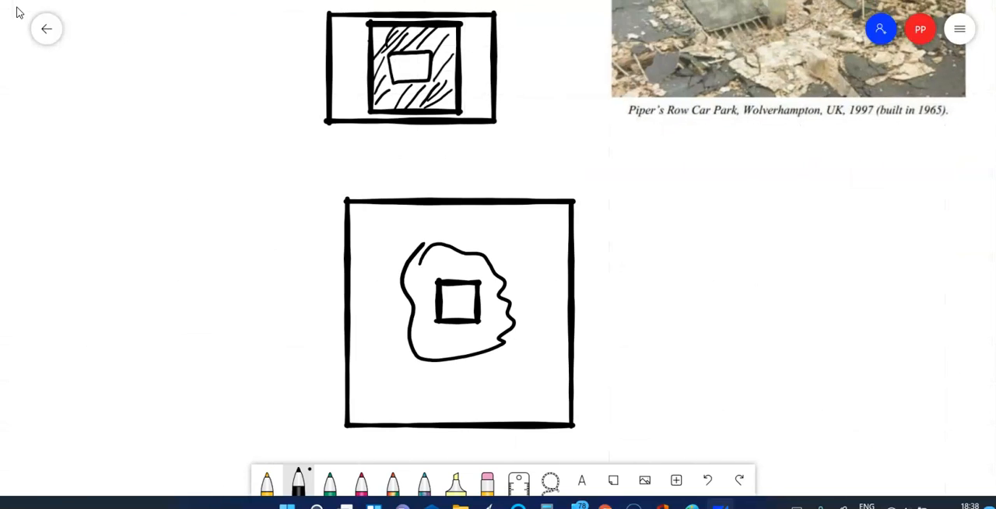
drag(412, 304, 434, 303)
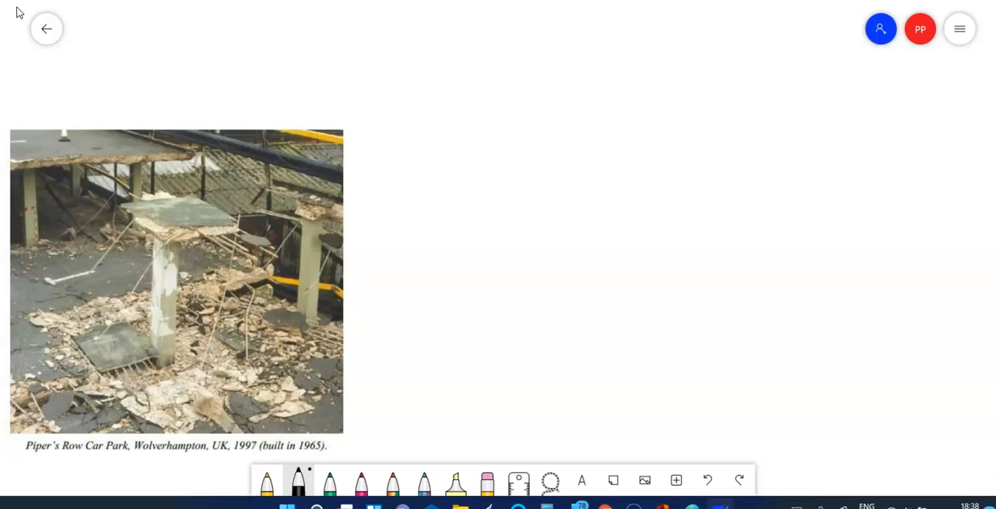
- Write P over a circled A, show A as p*t in a box below, and underline the formula
click(592, 162)
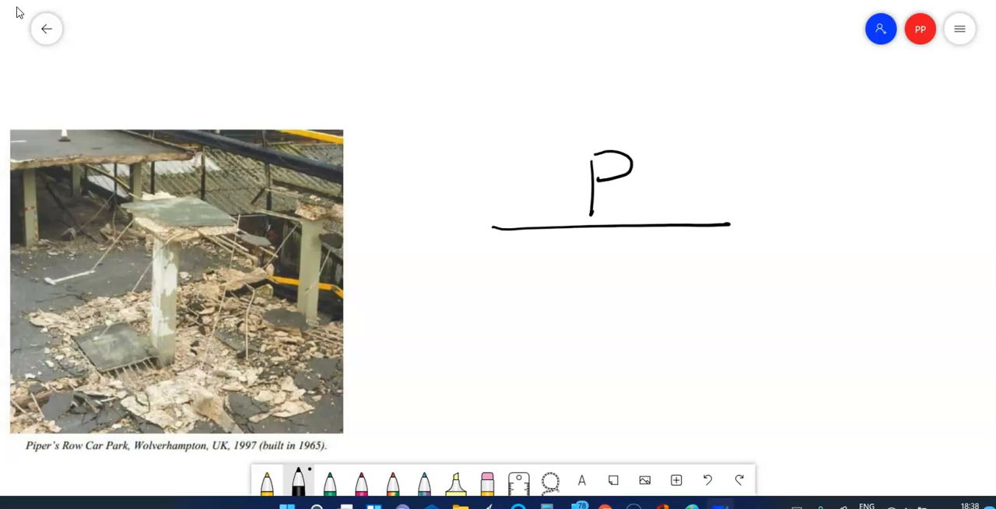
drag(545, 249, 592, 342)
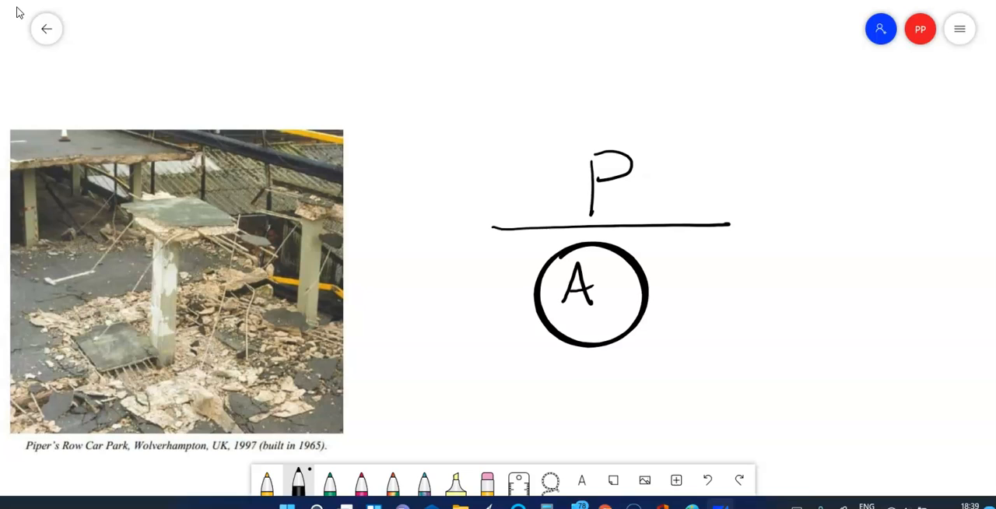
drag(564, 376, 573, 405)
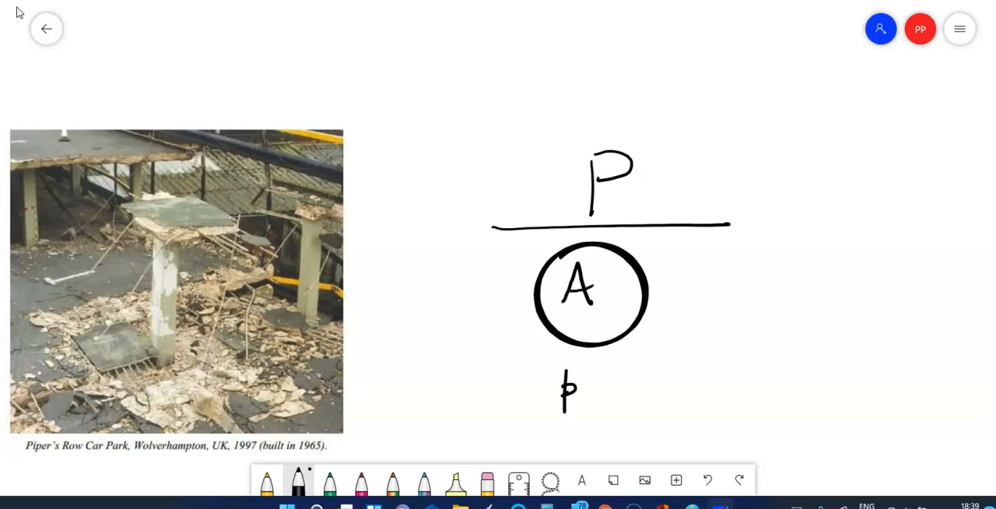
drag(593, 387, 612, 398)
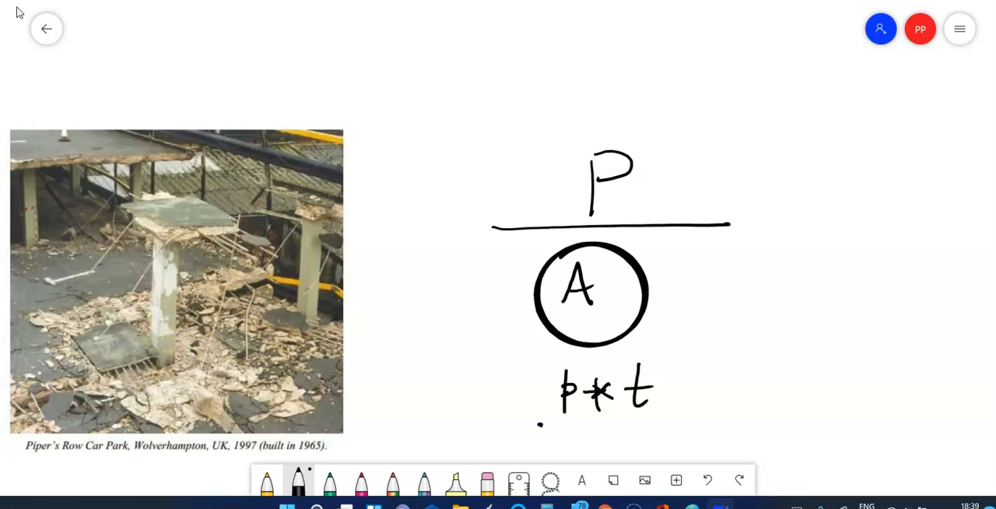
drag(528, 358, 686, 423)
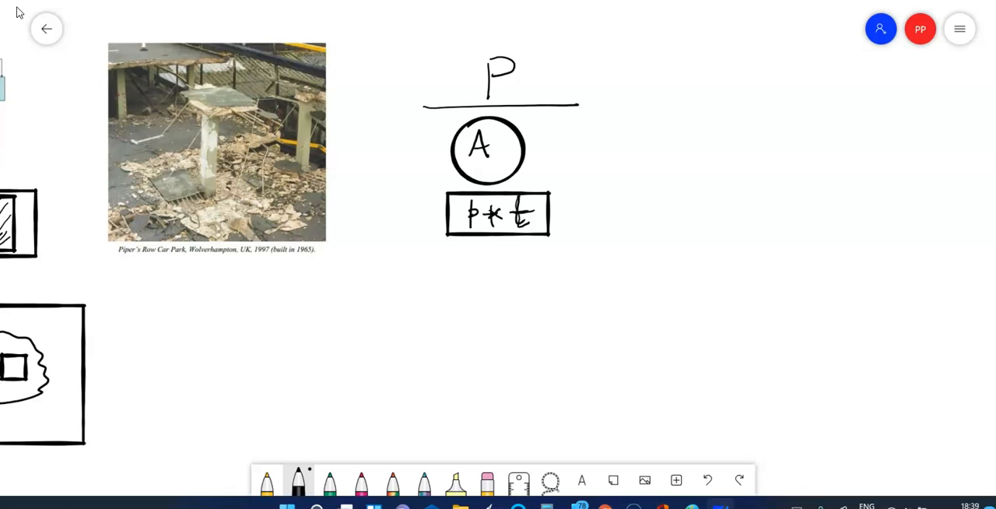
drag(417, 249, 461, 249)
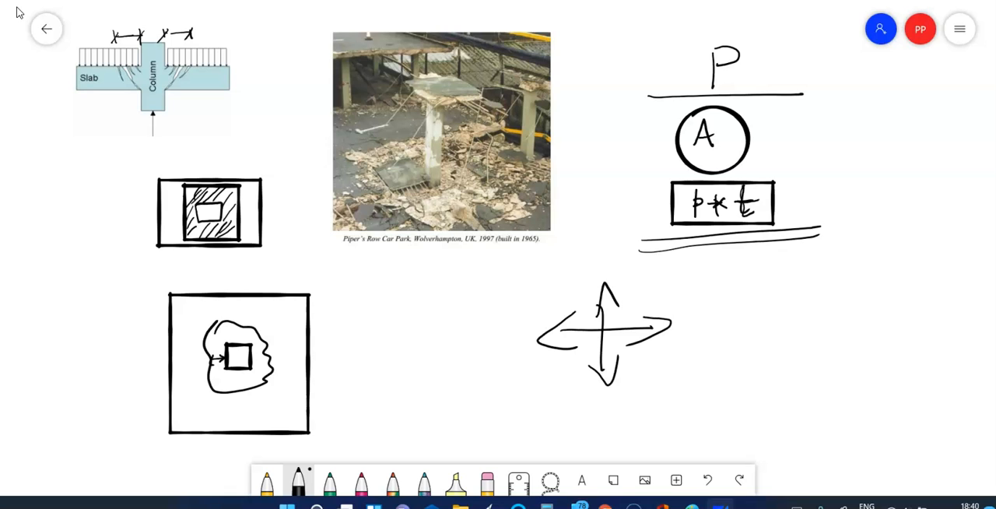
- Scroll down past the four-way arrow sketch below the formula
scroll(down, 3)
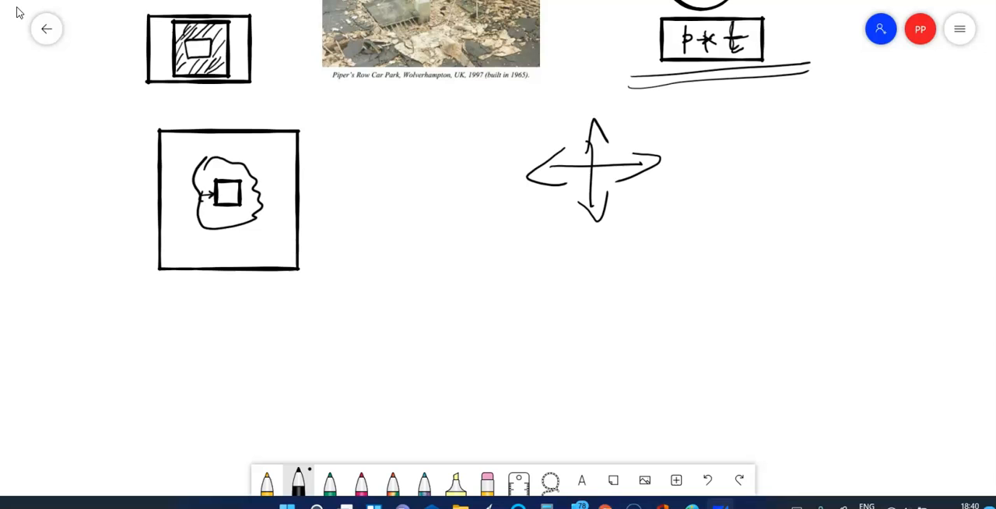